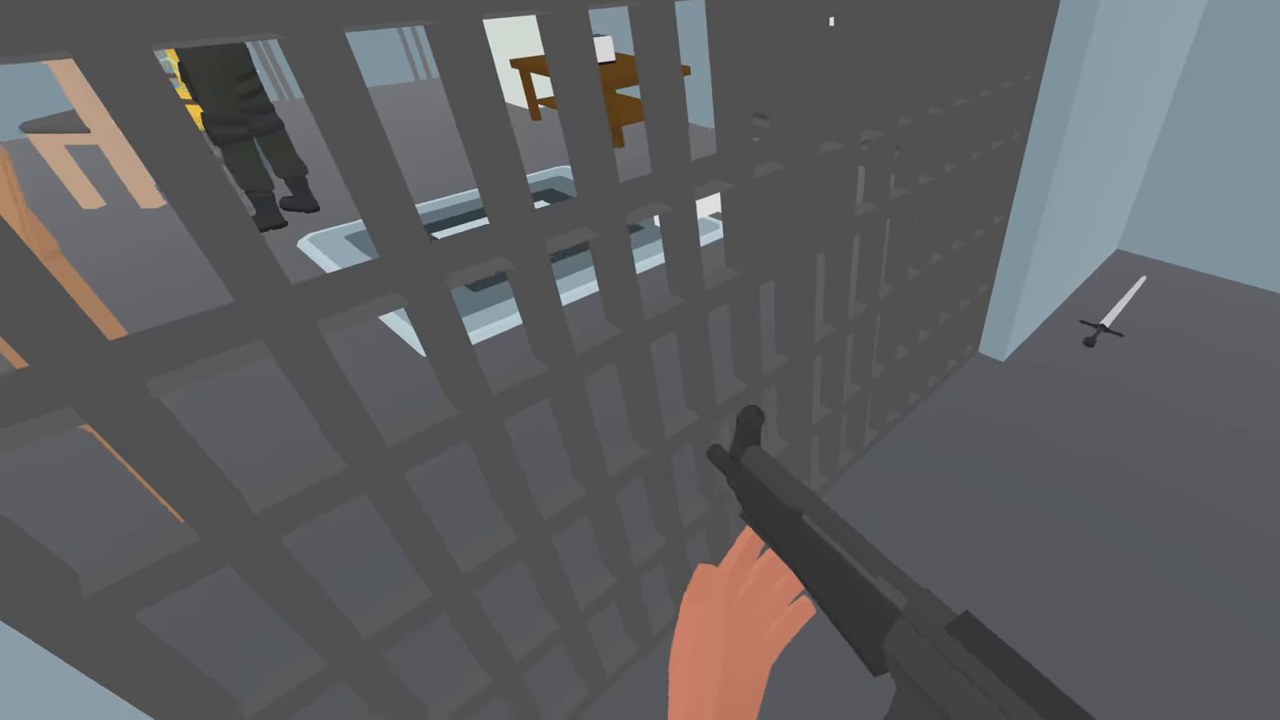
pyautogui.moveTo(640, 360)
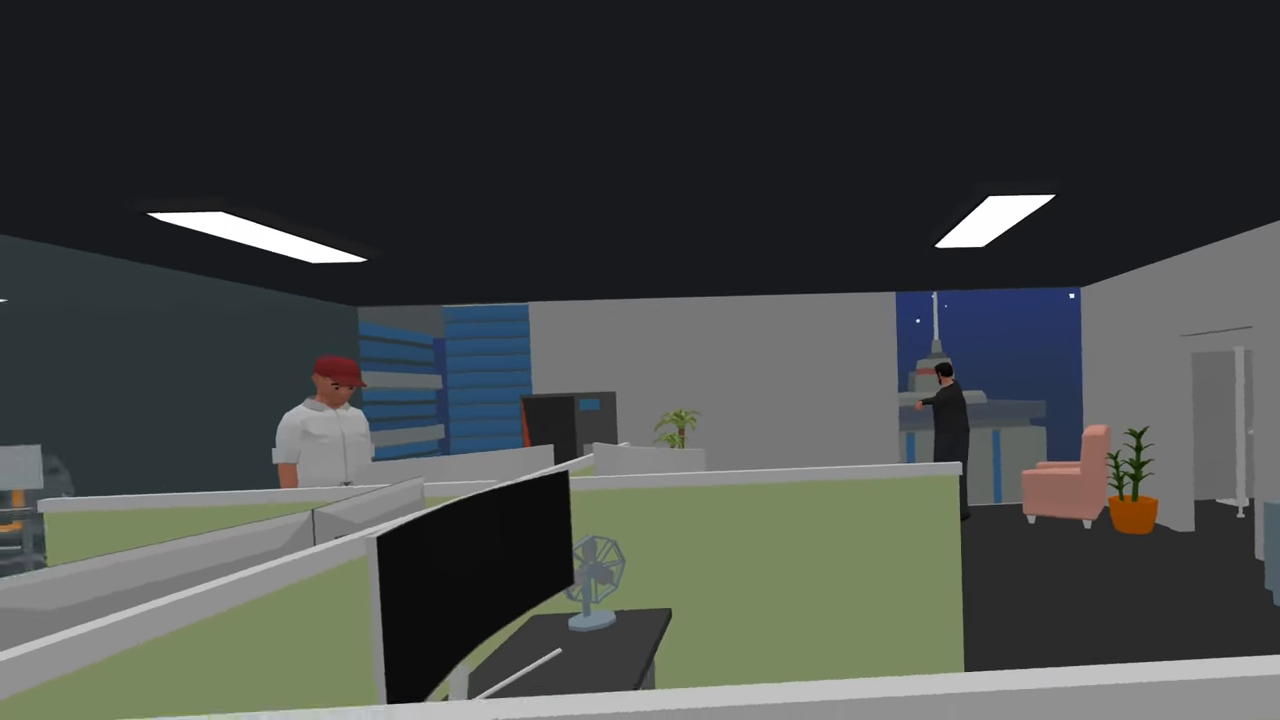
pyautogui.moveTo(640, 360)
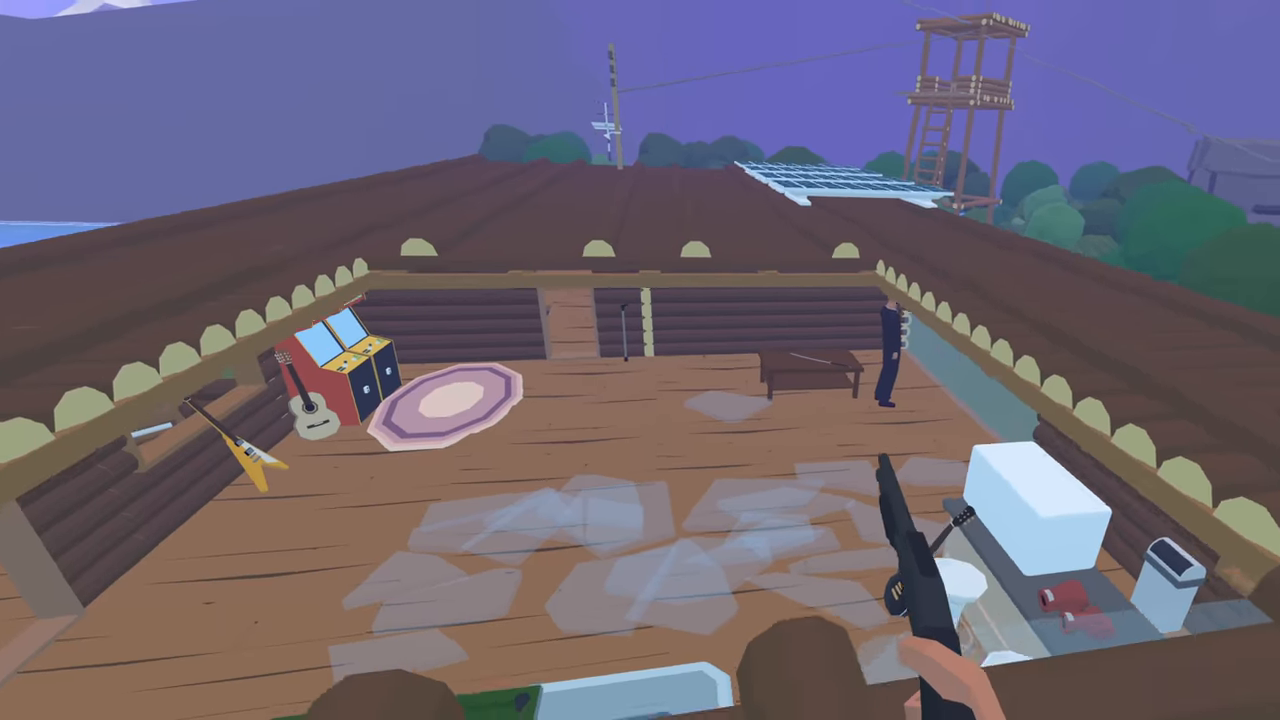
pyautogui.moveTo(640, 360)
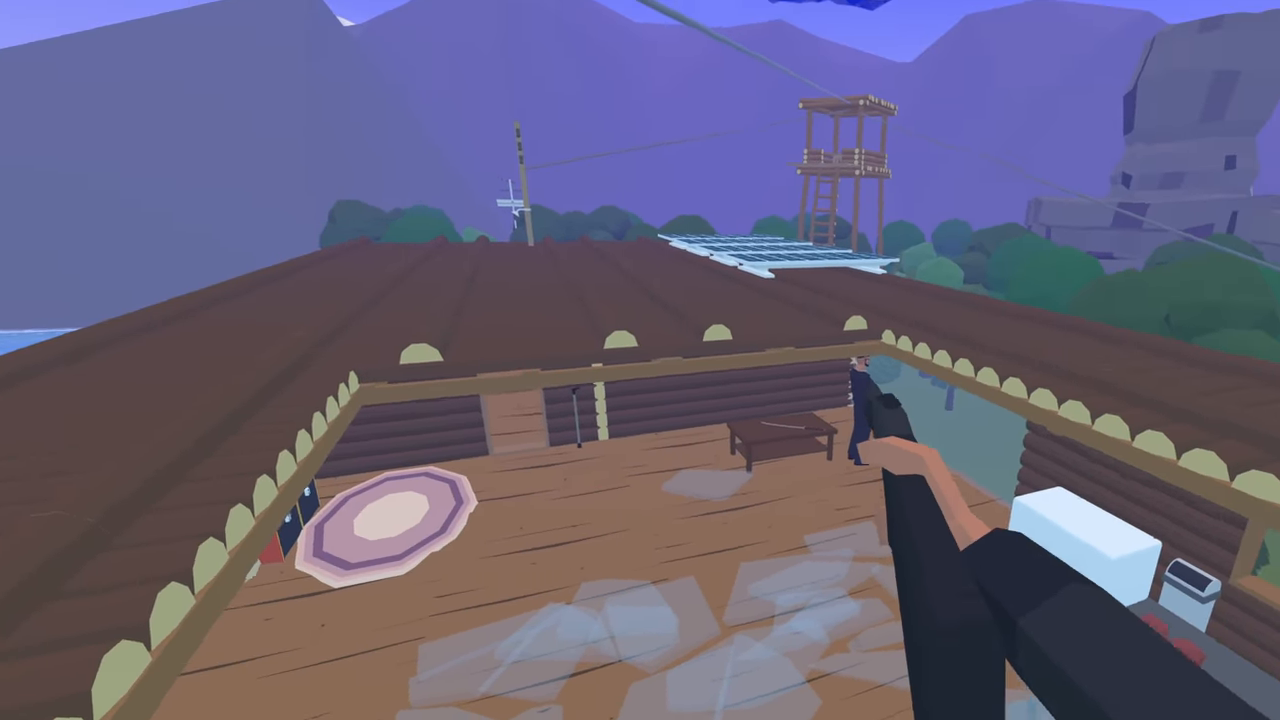